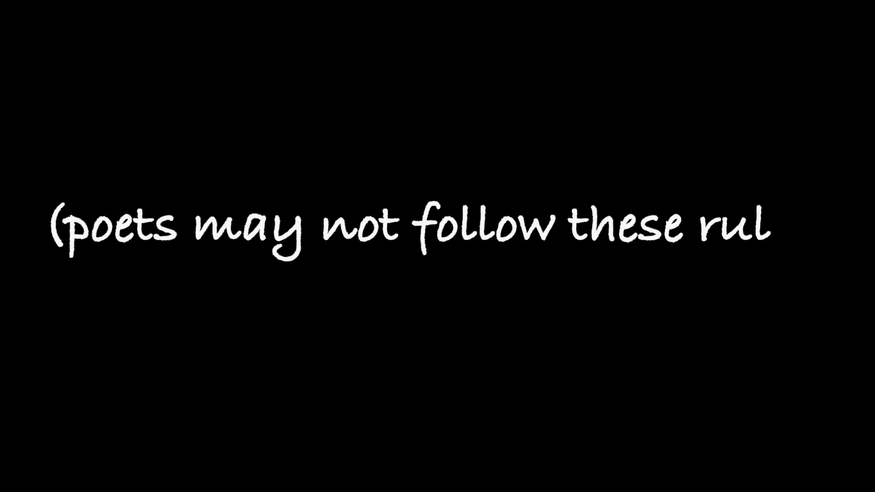
type("es)")
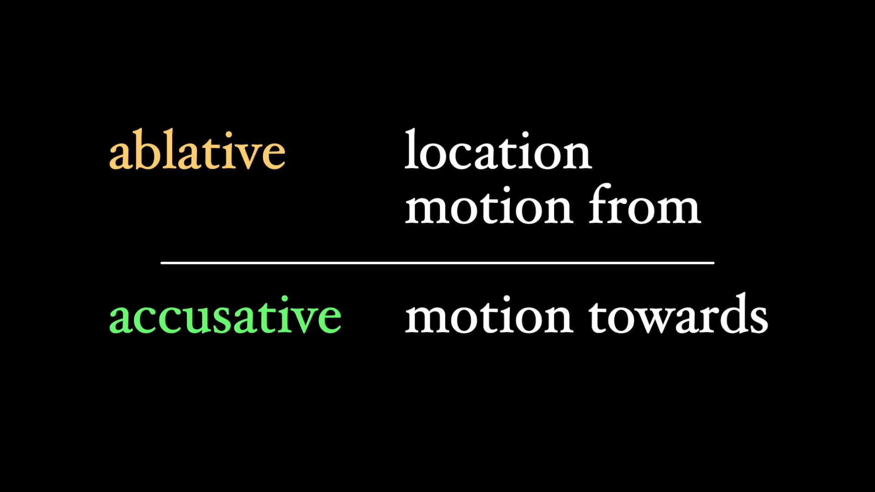
type("originally t")
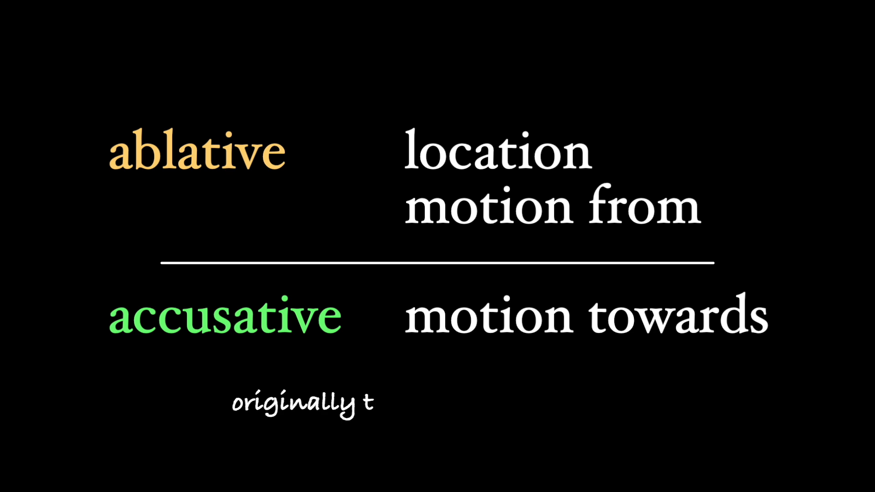